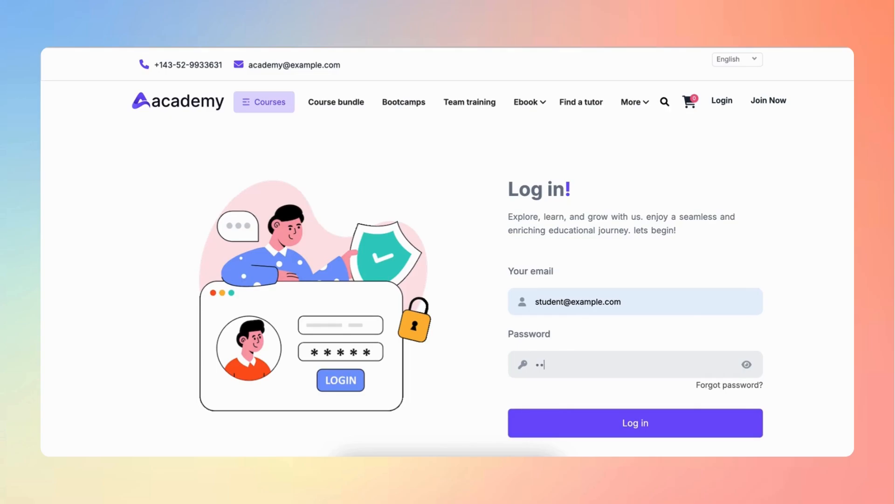
- Log in with the student account and show the wishlist preview with two courses
type("••")
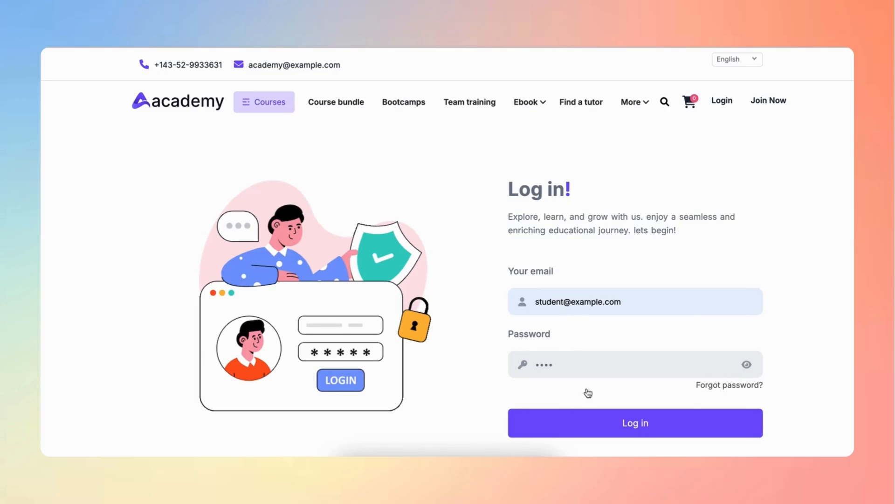
left_click(635, 423)
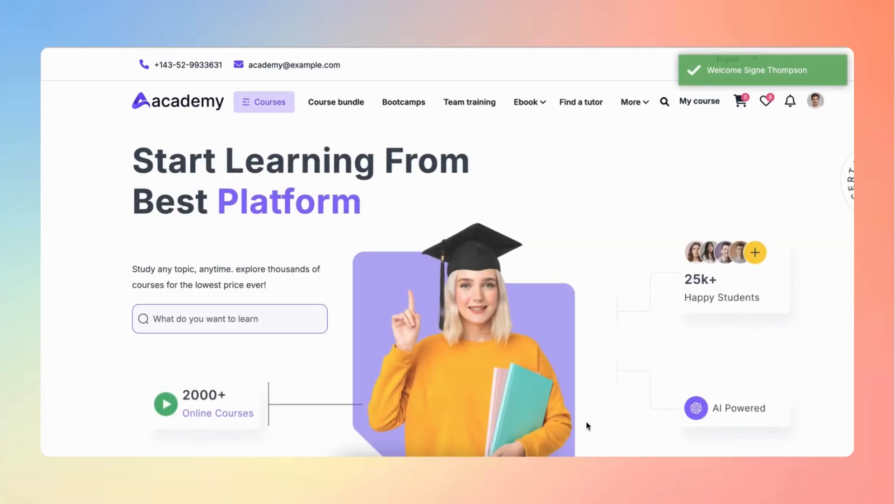
left_click(766, 101)
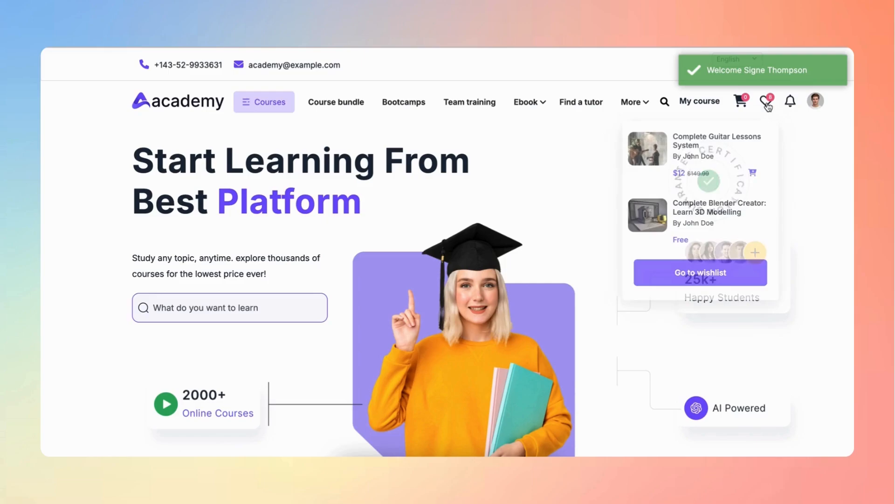
mouse_move(691, 146)
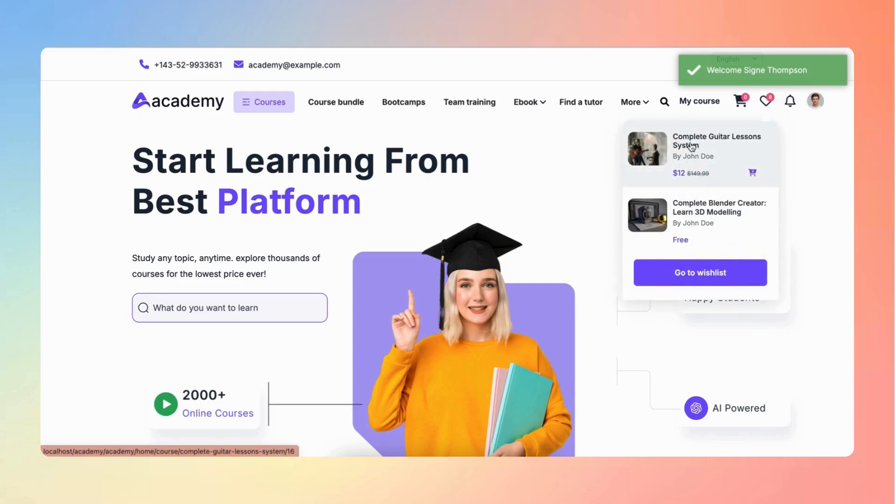
- Open the Complete Guitar Lessons System course ($12) from the wishlist and scroll its page
left_click(717, 140)
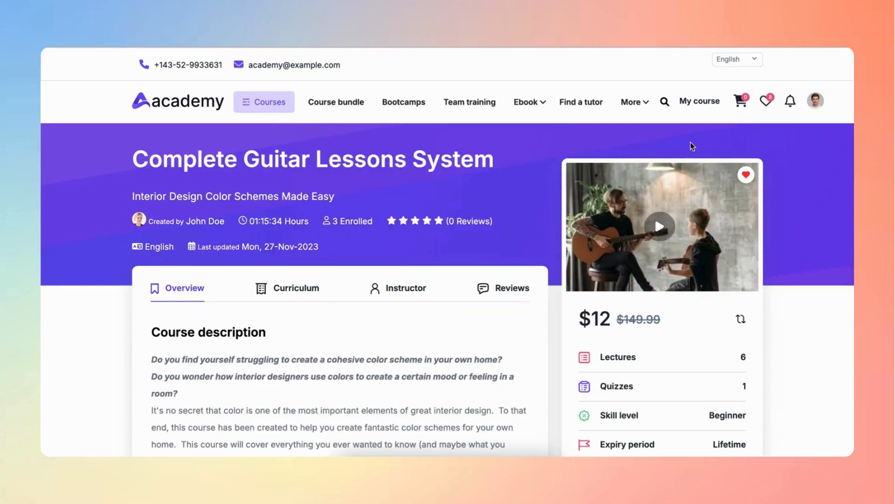
scroll("down", 3)
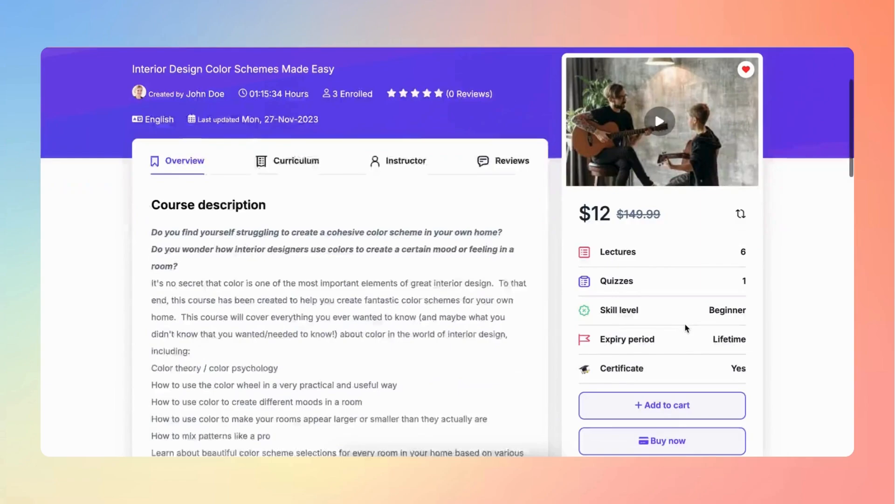
scroll("down", 3)
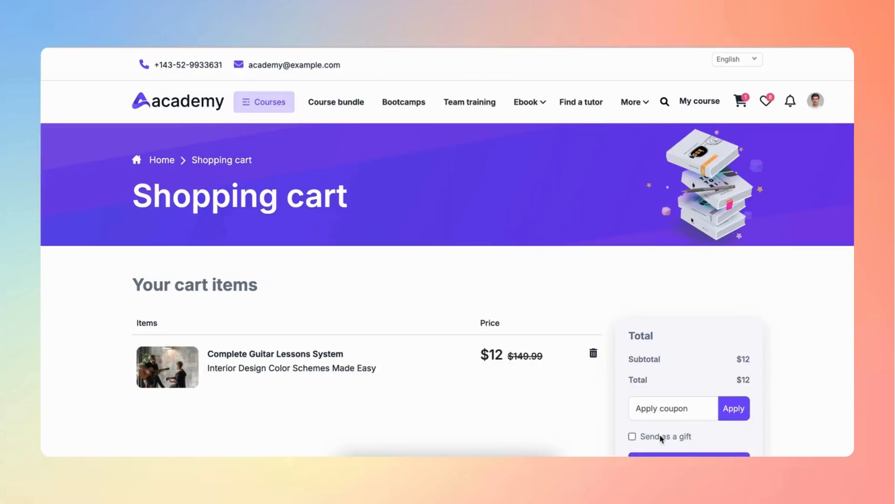
scroll("down", 3)
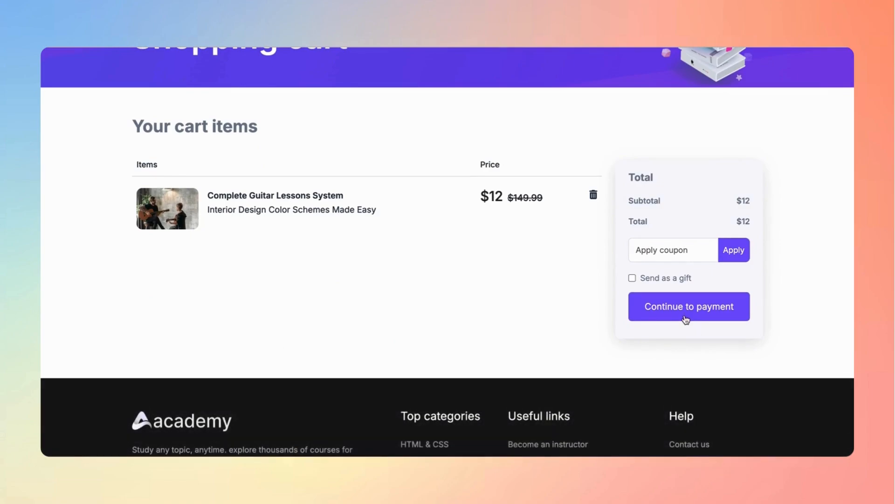
- Continue from the cart to payment, pick the PayPal gateway, and choose Debit or Credit Card
left_click(689, 306)
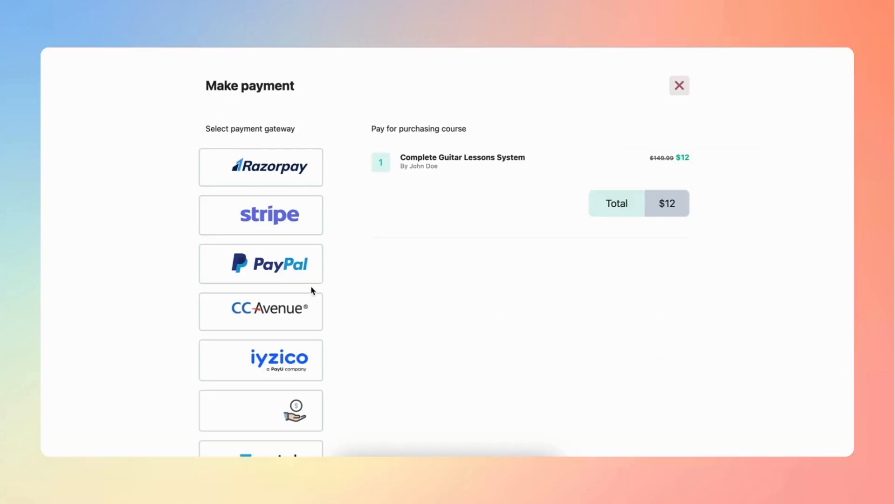
left_click(260, 263)
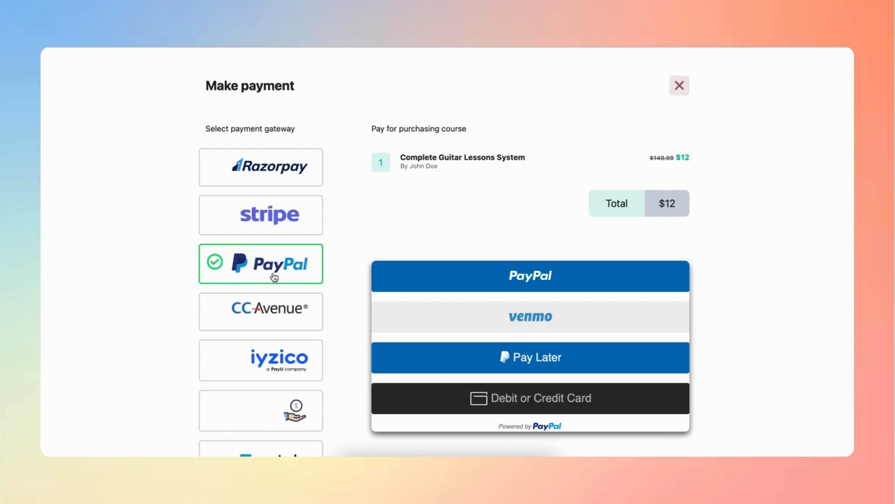
scroll("down", 3)
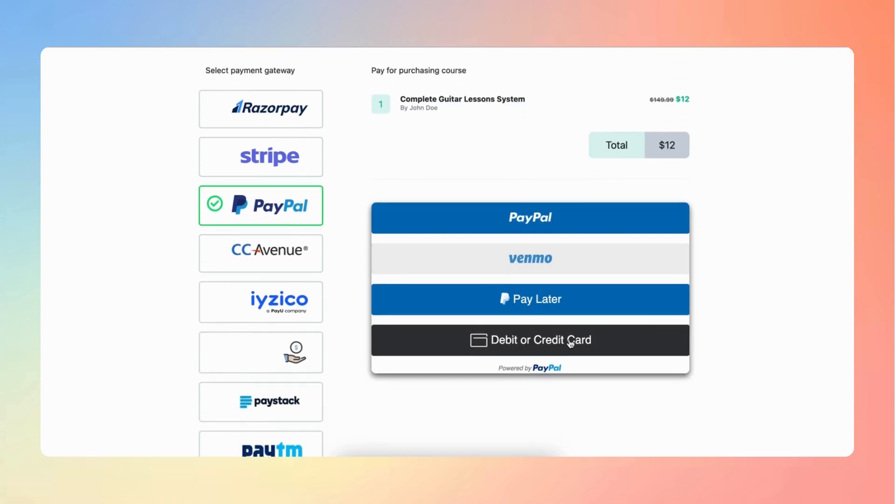
left_click(529, 339)
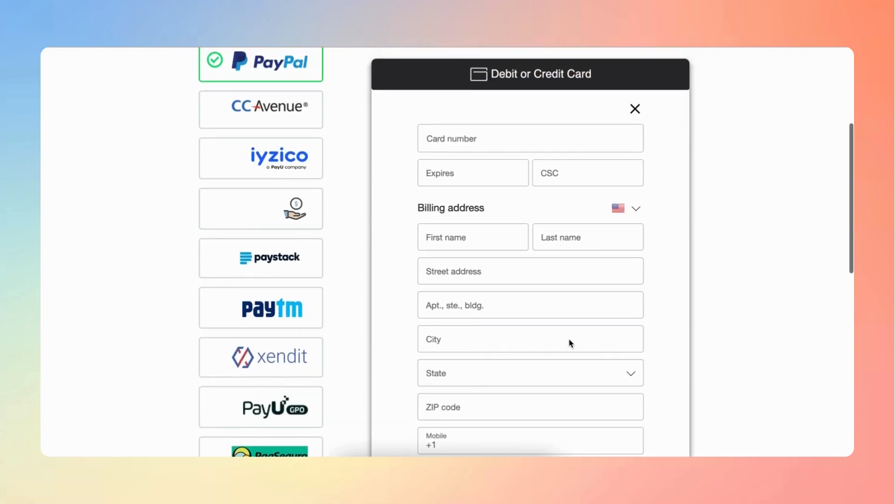
type("3782 8224 6310 005")
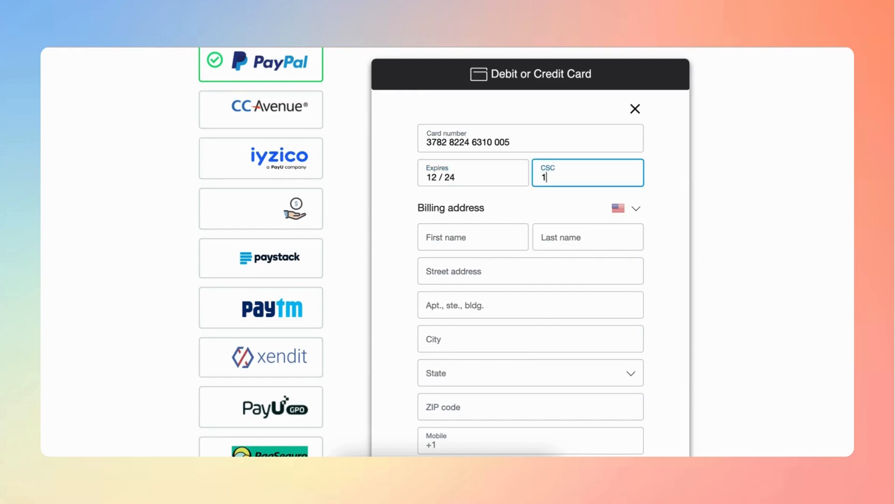
left_click(473, 236)
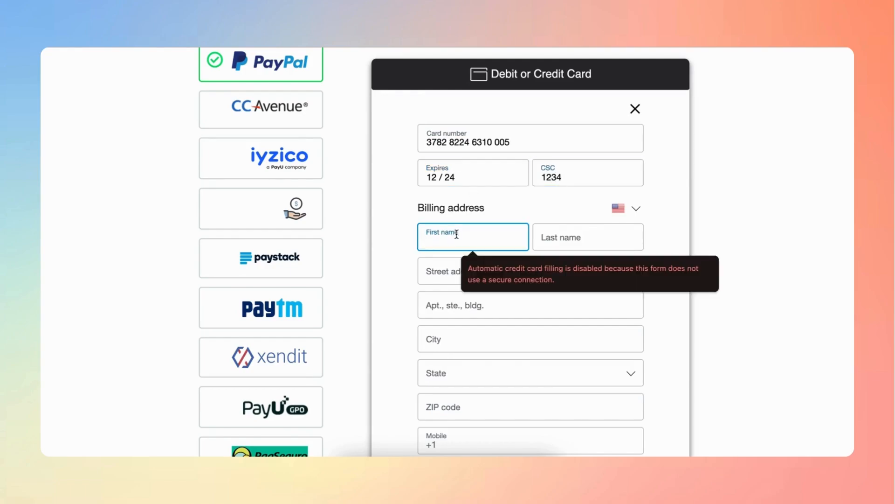
type("Doe")
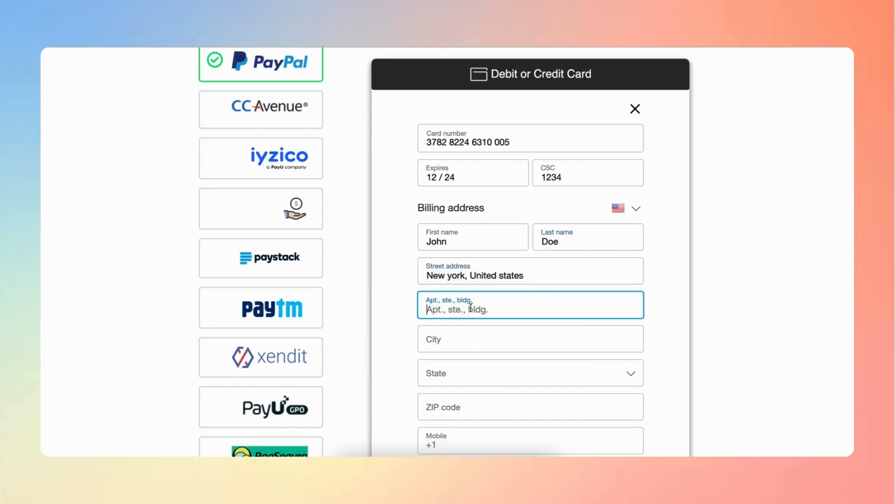
type("New york, United states")
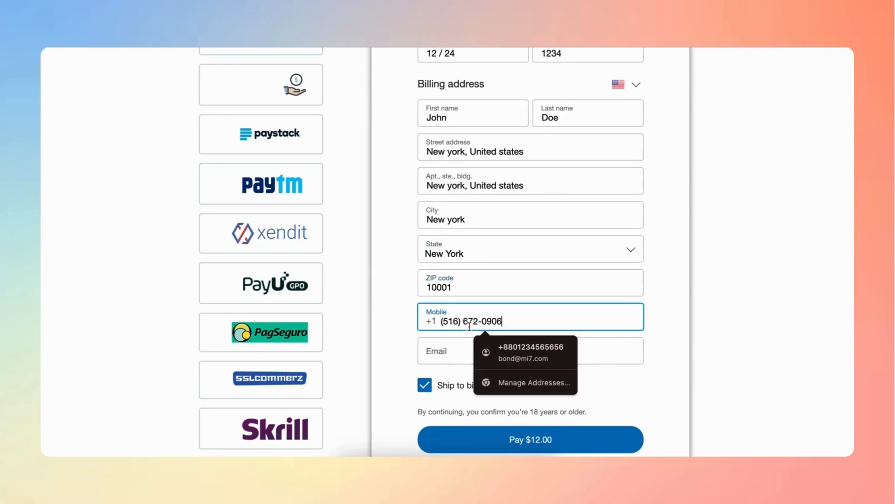
left_click(530, 351)
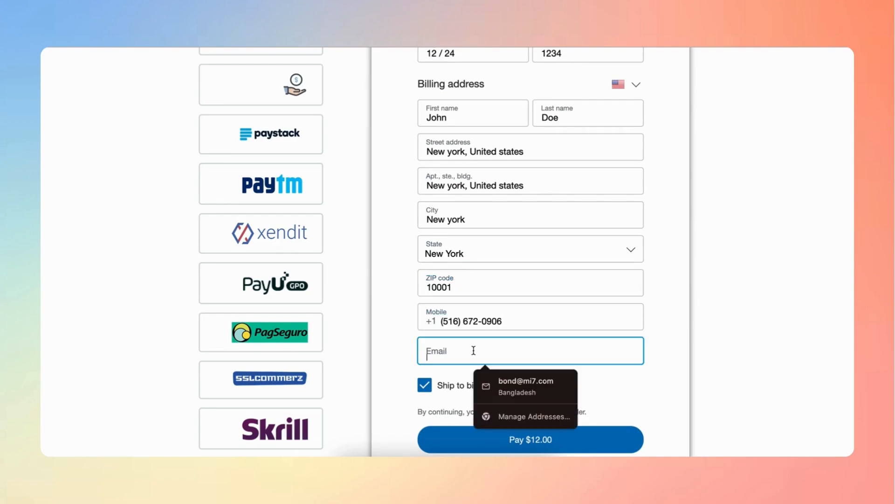
type("student@example.com")
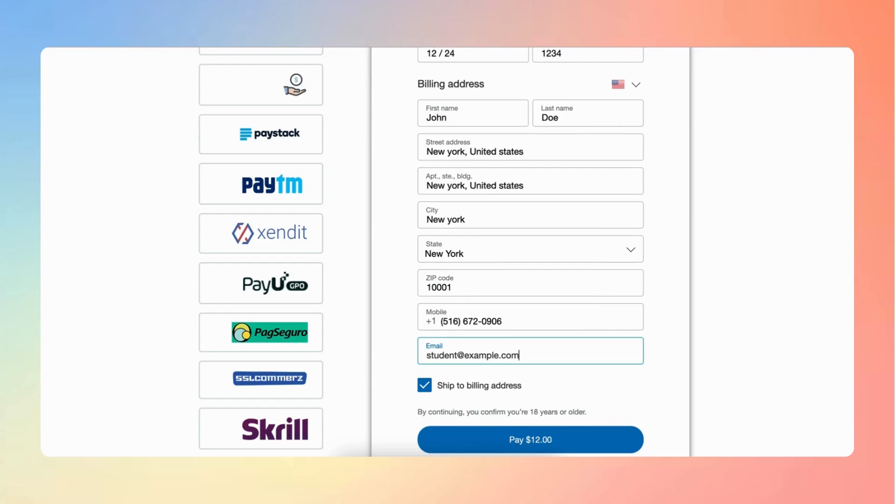
left_click(529, 440)
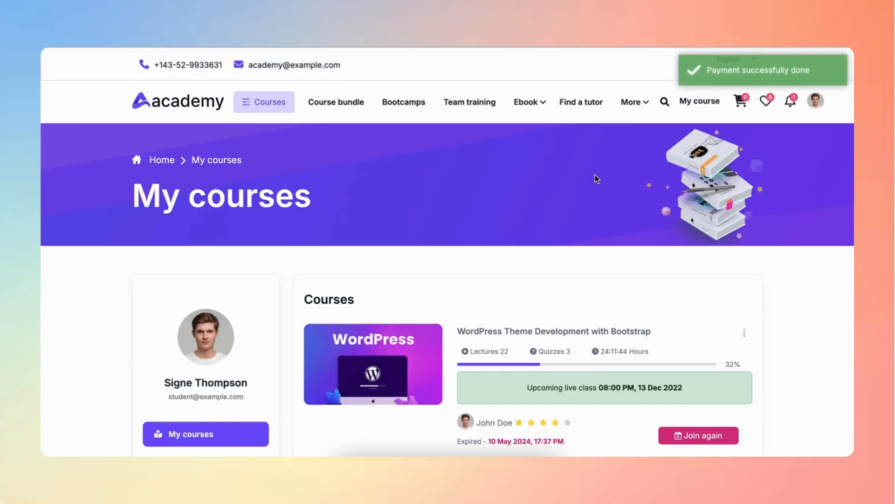
- Log out of the student account, sign in as admin, and open the Contact users page
left_click(815, 101)
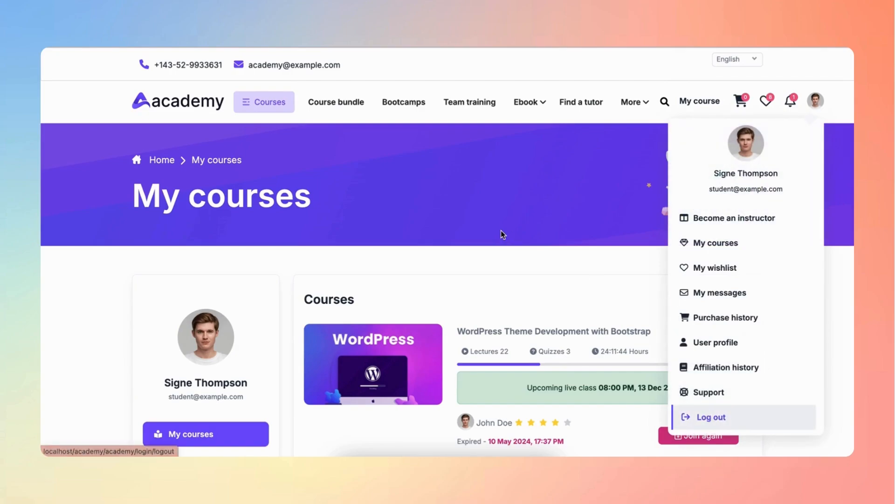
left_click(709, 417)
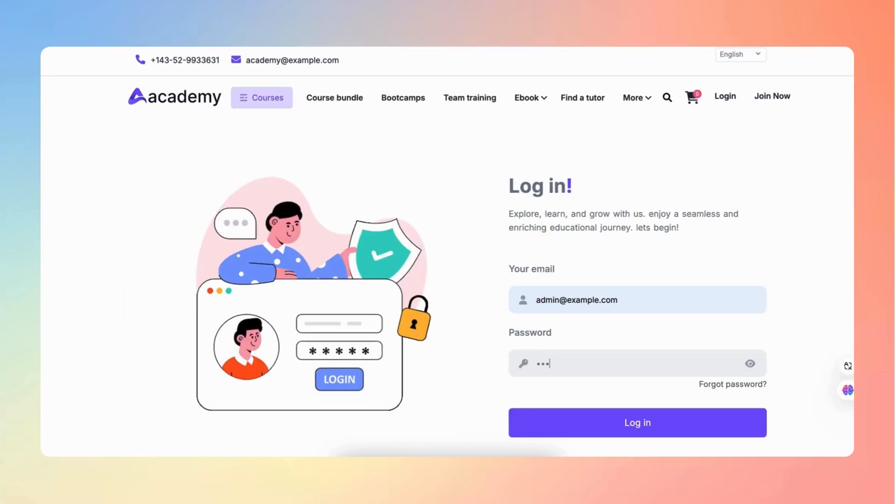
left_click(637, 422)
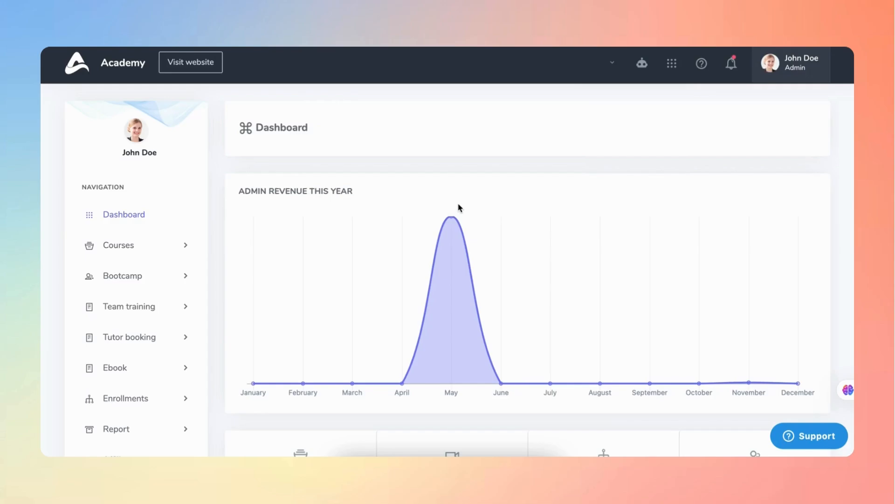
scroll("down", 3)
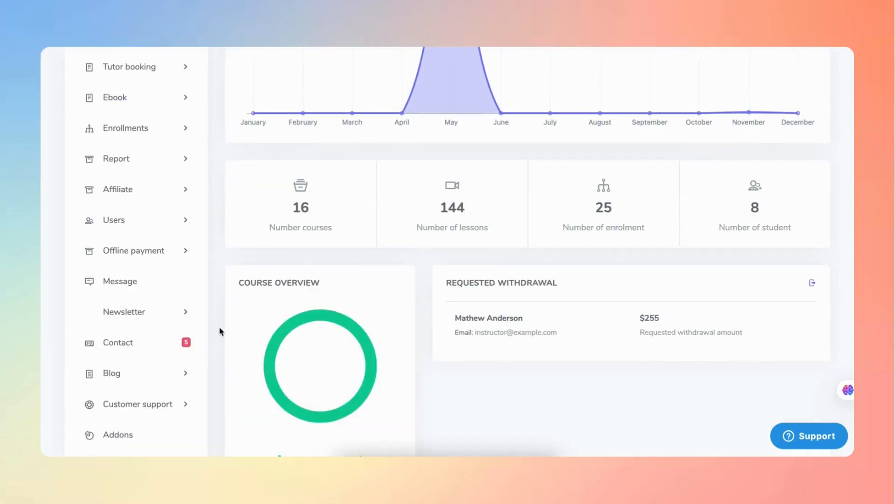
left_click(117, 342)
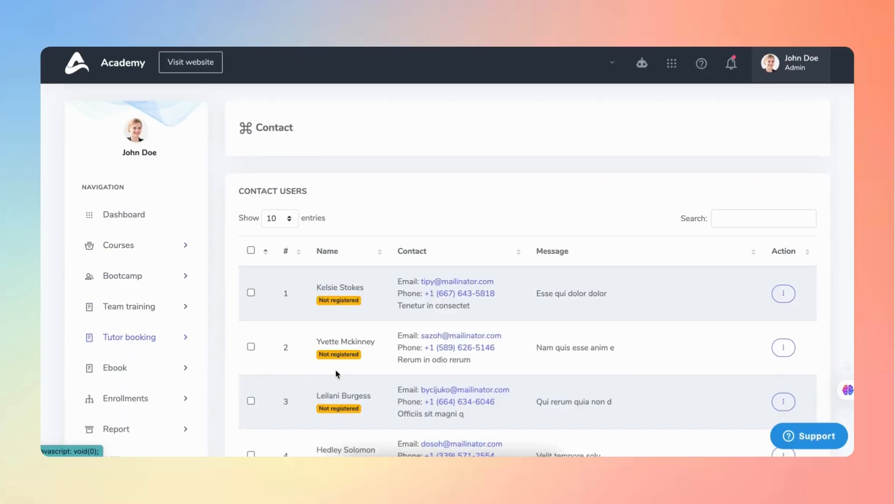
scroll("down", 3)
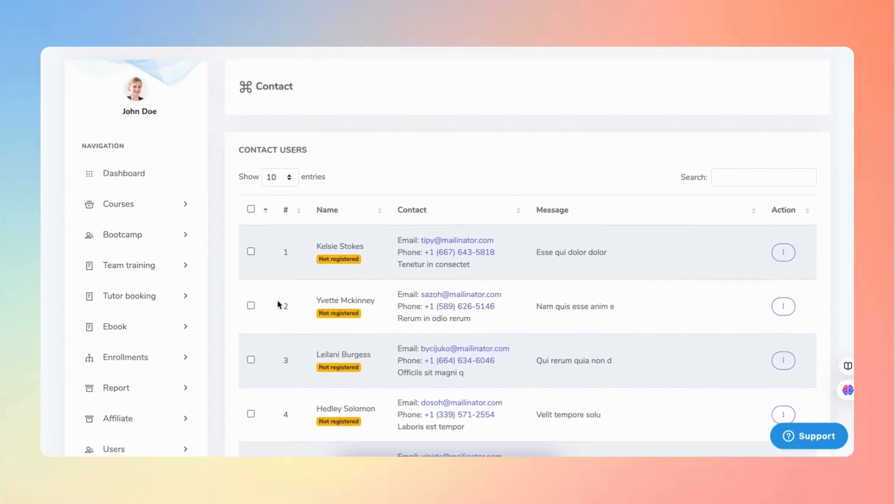
left_click(251, 305)
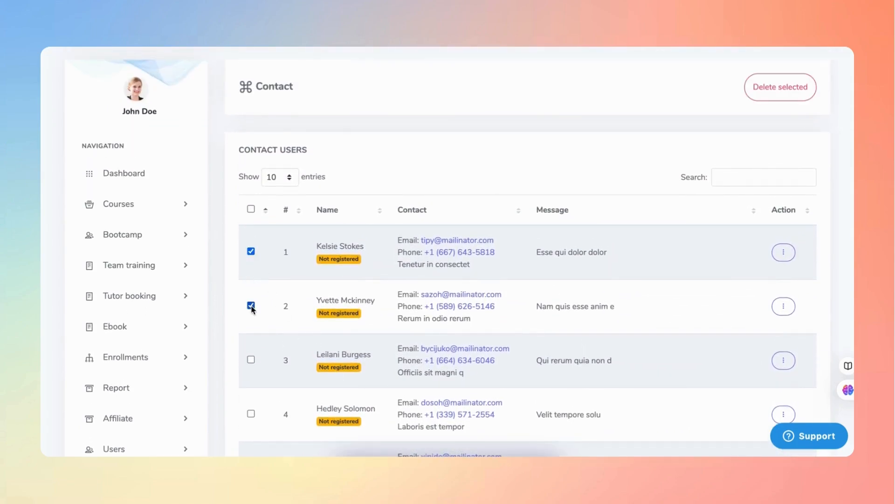
left_click(250, 359)
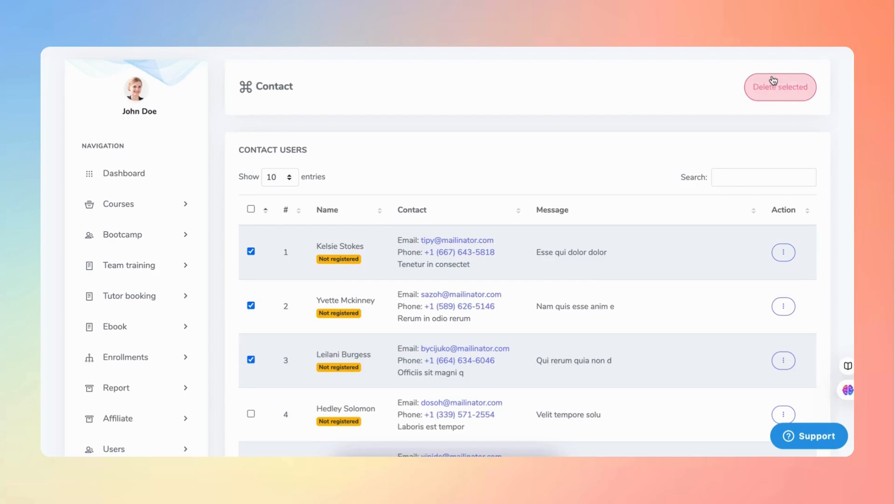
left_click(781, 87)
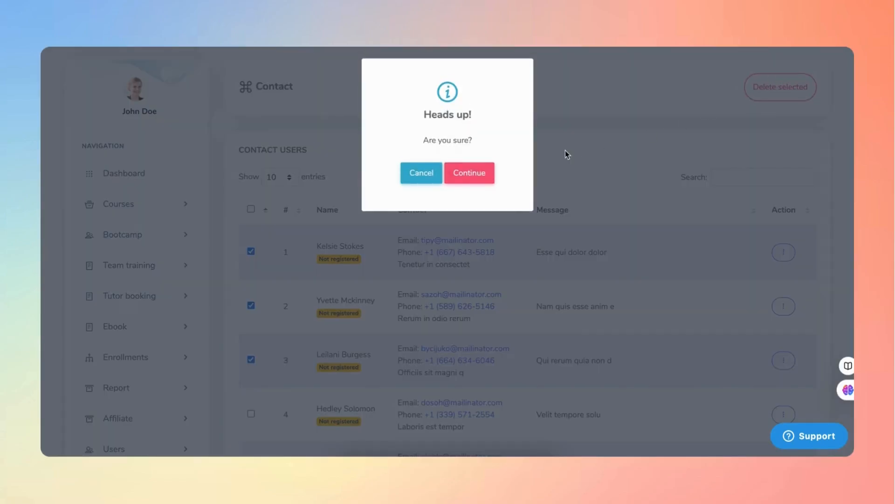
left_click(469, 173)
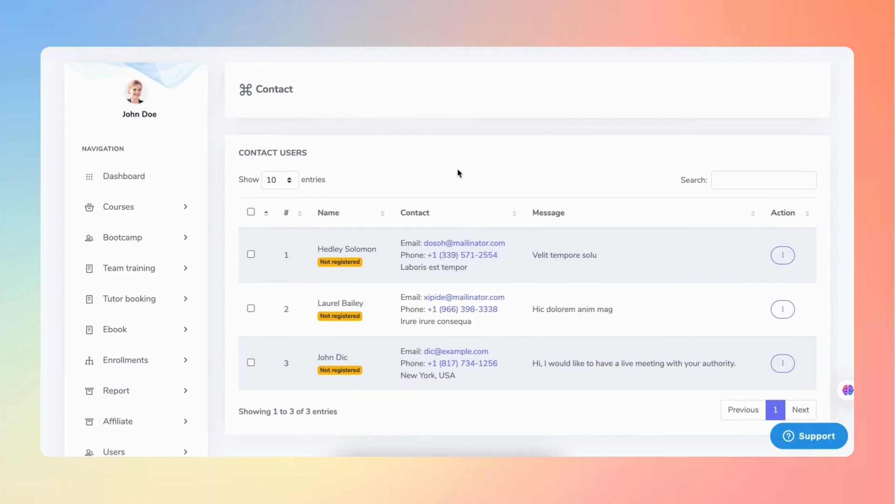
- Open WordPress Theme Development with Bootstrap from Courses > Manage courses
left_click(118, 206)
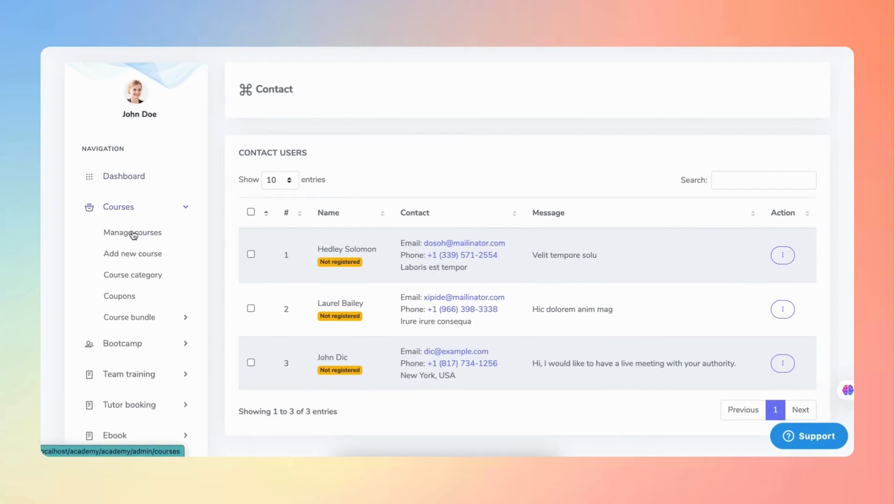
left_click(133, 232)
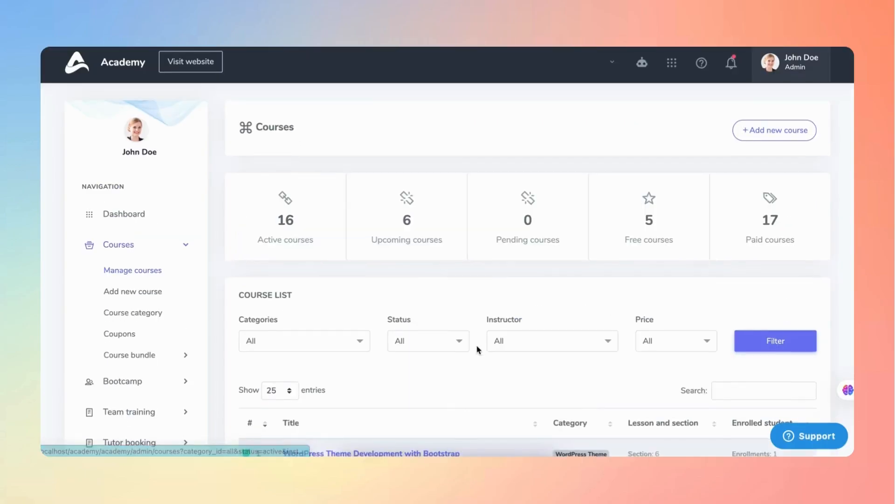
scroll("down", 3)
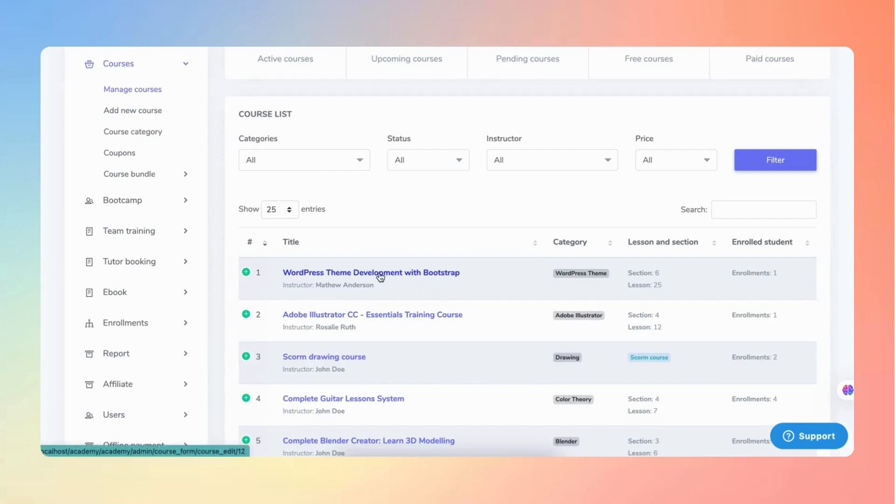
left_click(370, 272)
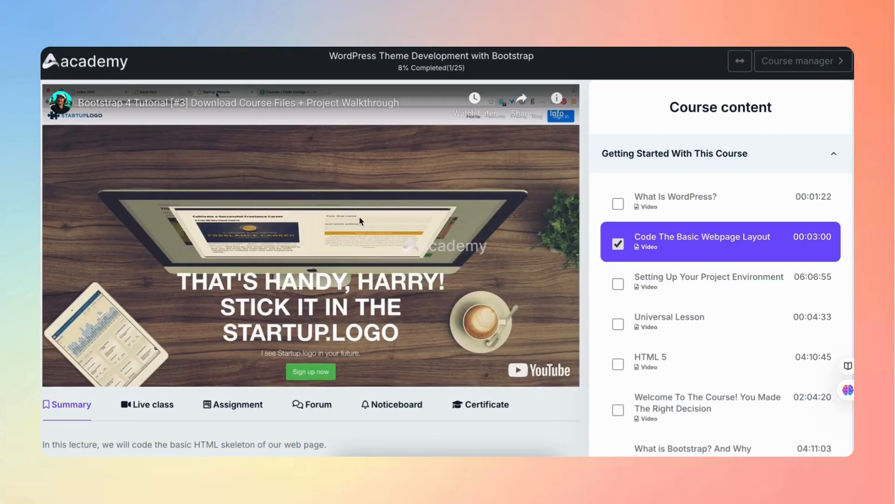
- Start the 'Code The Basic Webpage Layout' YouTube lesson video in the course player
left_click(311, 246)
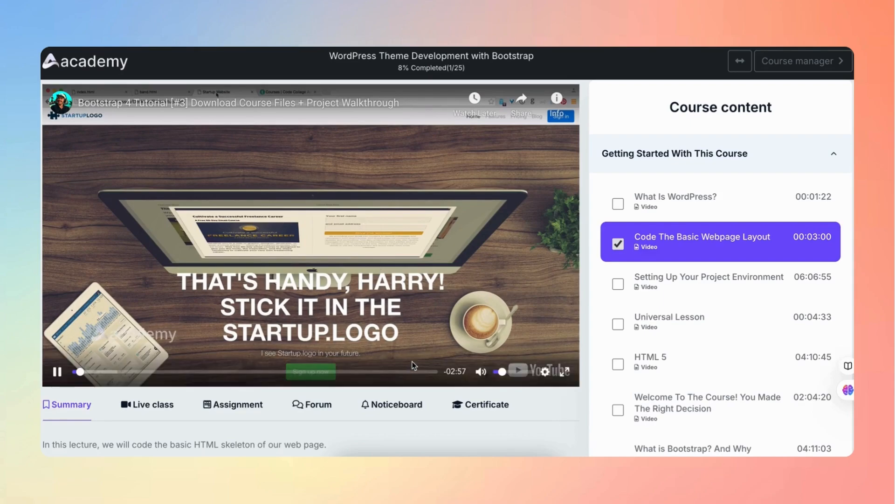